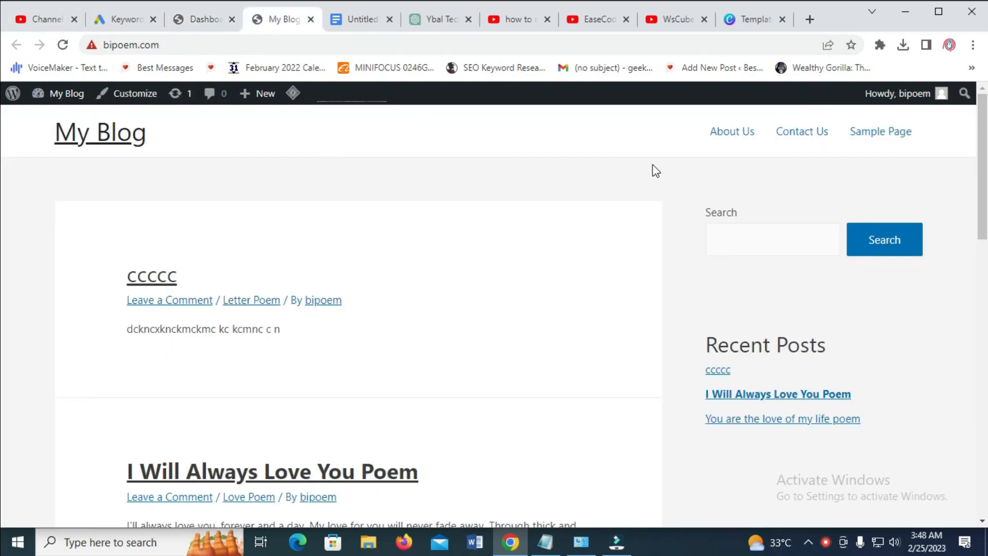
pyautogui.moveTo(580, 129)
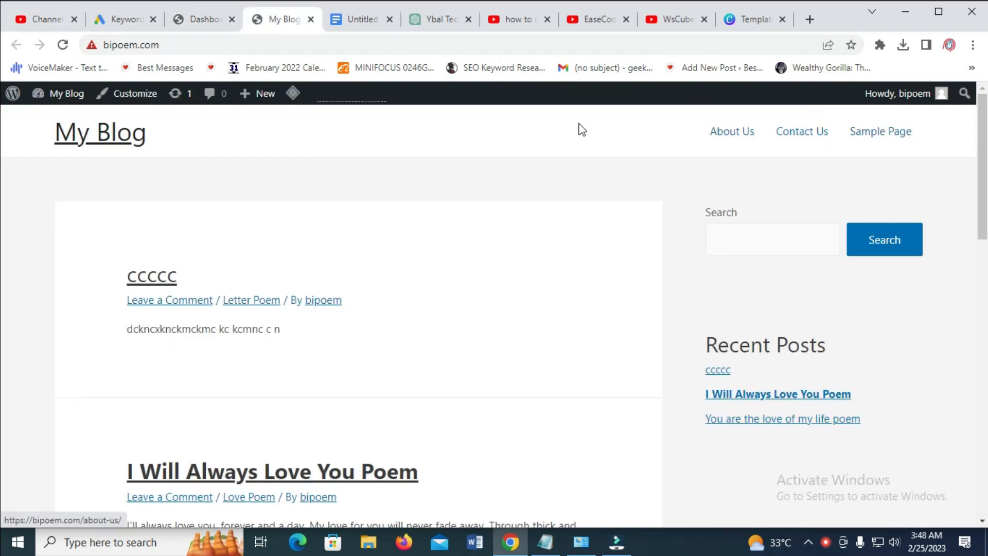
pyautogui.moveTo(731, 132)
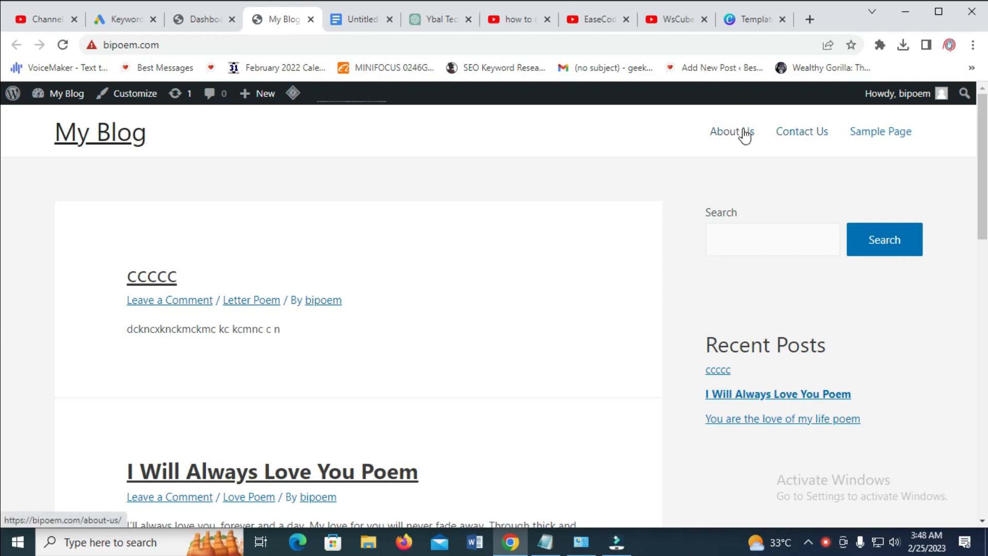
pyautogui.moveTo(764, 151)
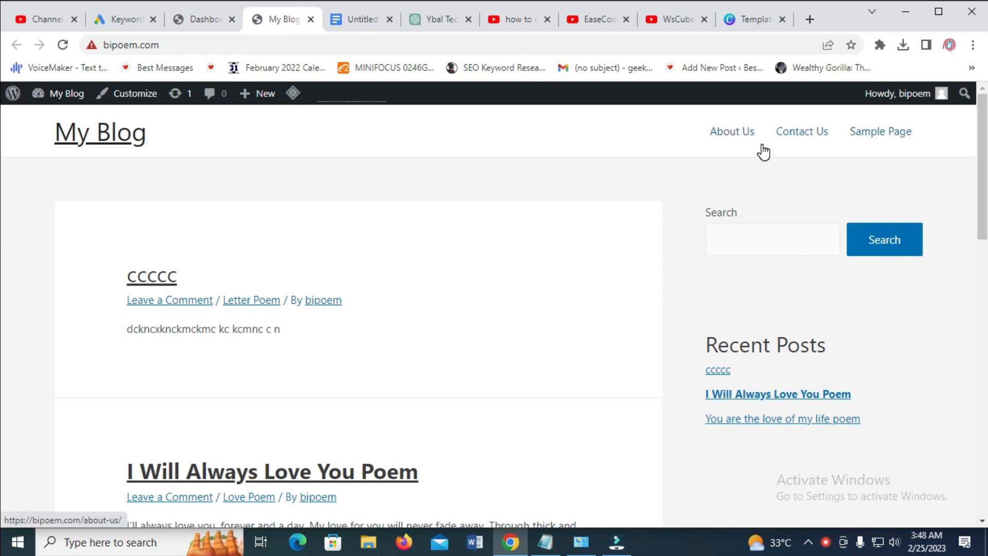
# Switch from the live blog tab to the WordPress admin dashboard
pyautogui.click(201, 18)
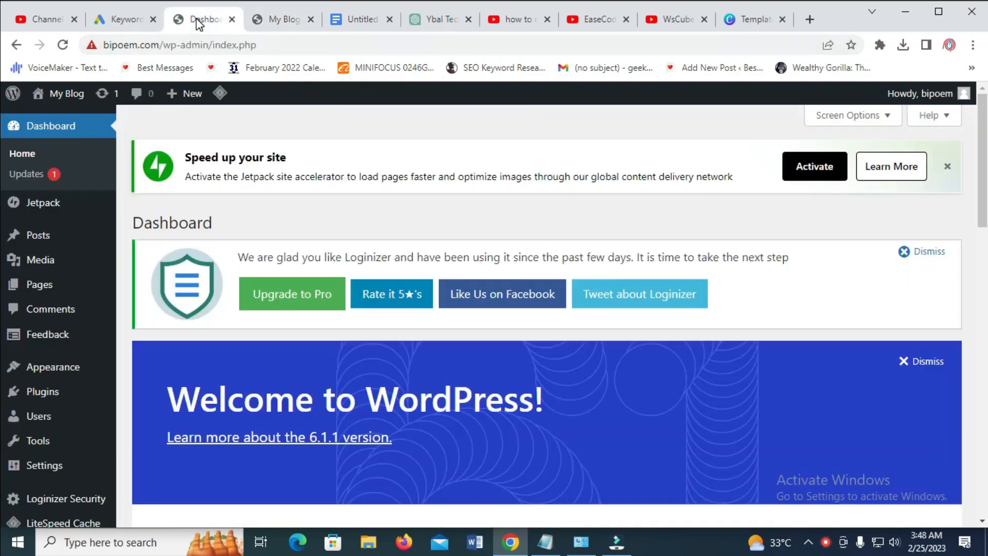
pyautogui.moveTo(191, 94)
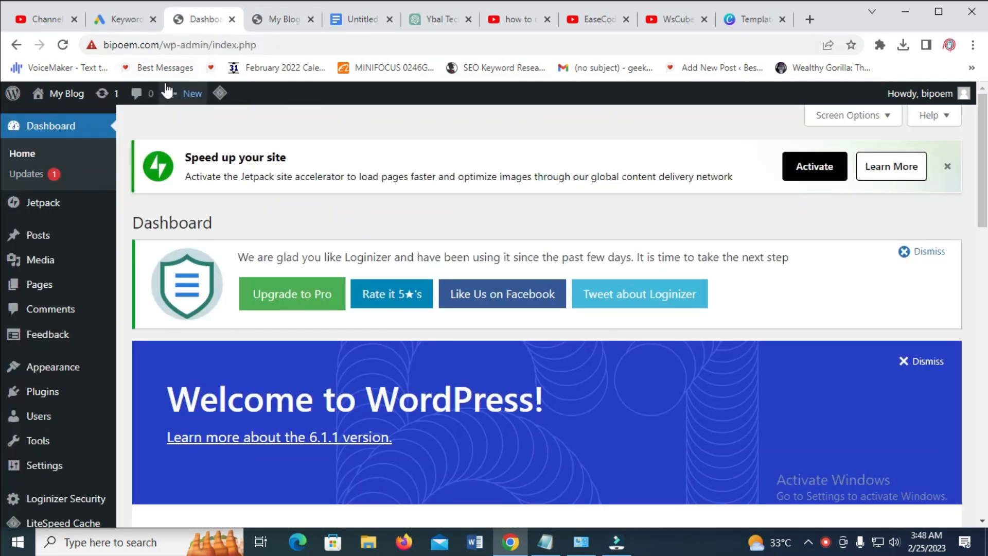
pyautogui.moveTo(47, 335)
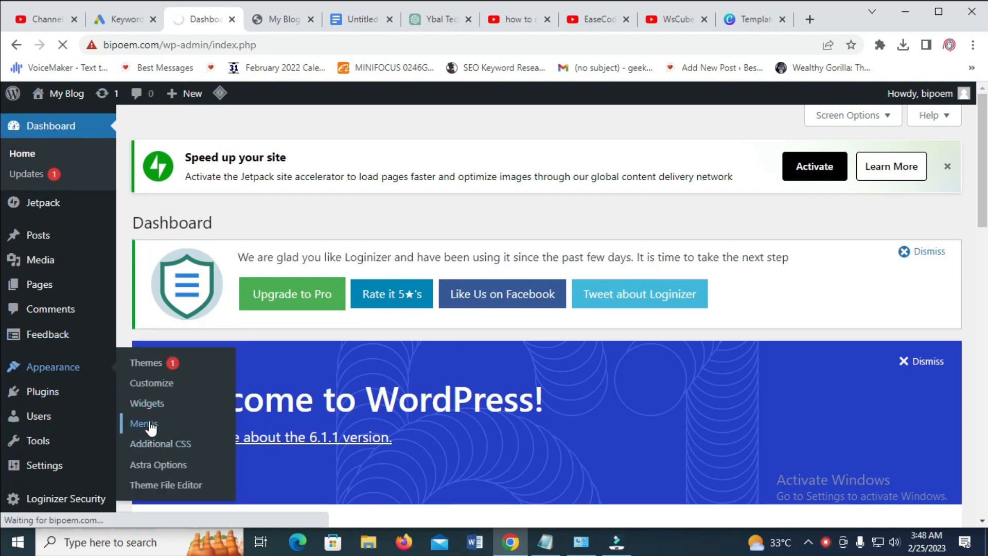
# Go to Appearance > Menus and enter 'Home Menu bar' as the new menu's name
pyautogui.click(143, 423)
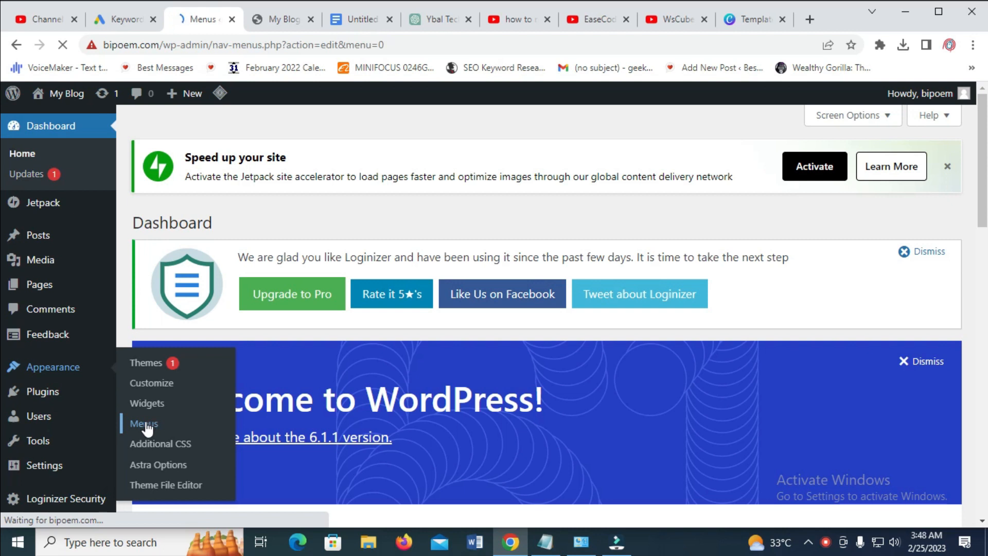
pyautogui.click(143, 423)
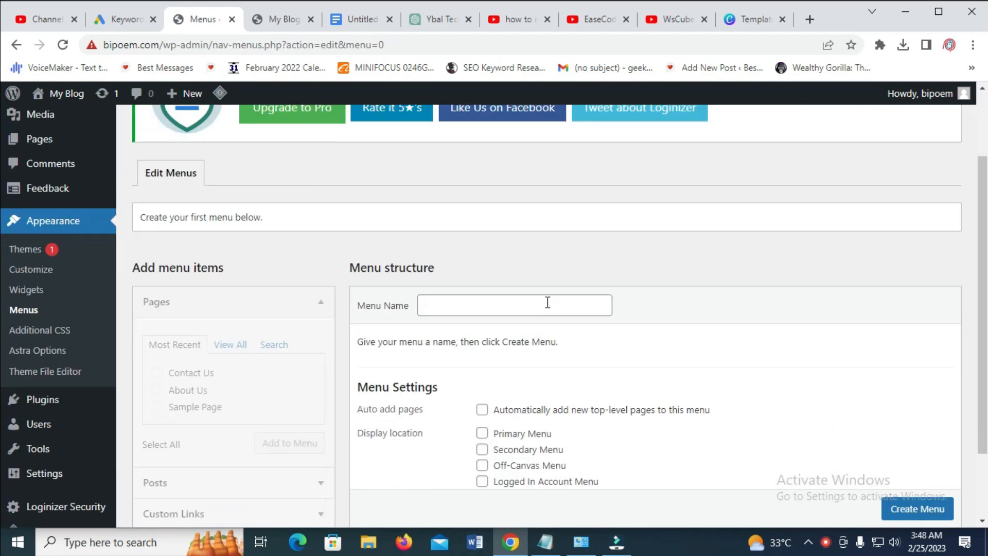
pyautogui.scroll(-3)
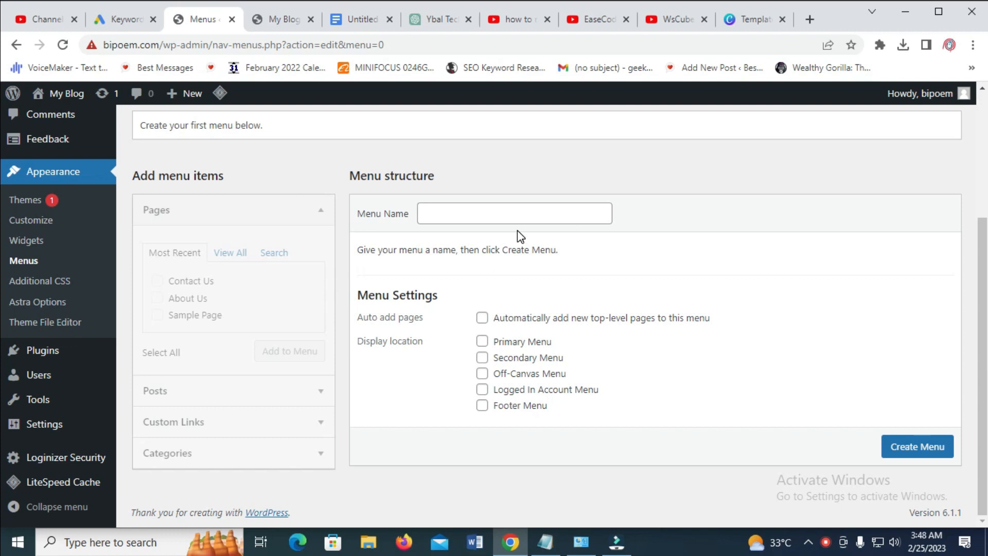
pyautogui.click(513, 213)
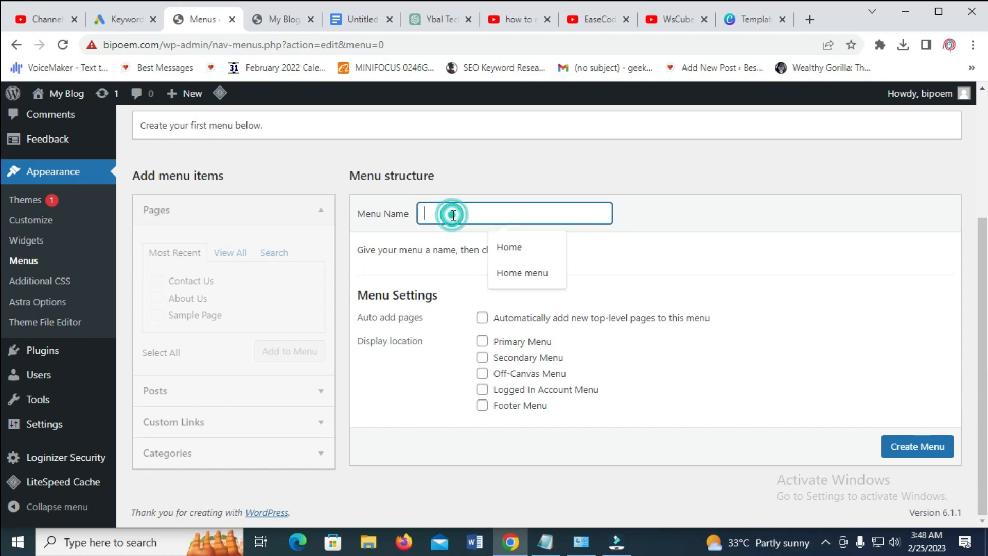
pyautogui.write('h')
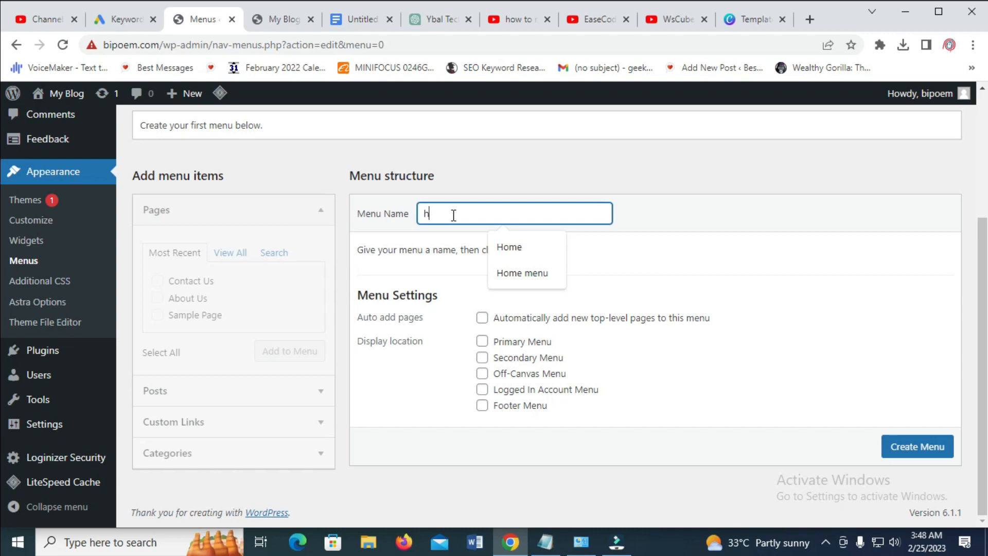
pyautogui.write('oe')
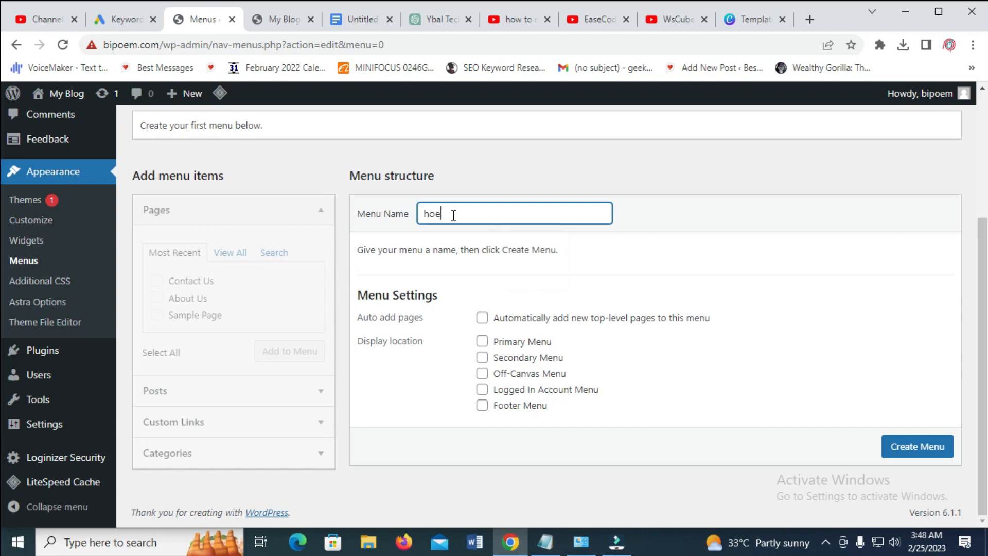
pyautogui.write('Home Menu bar')
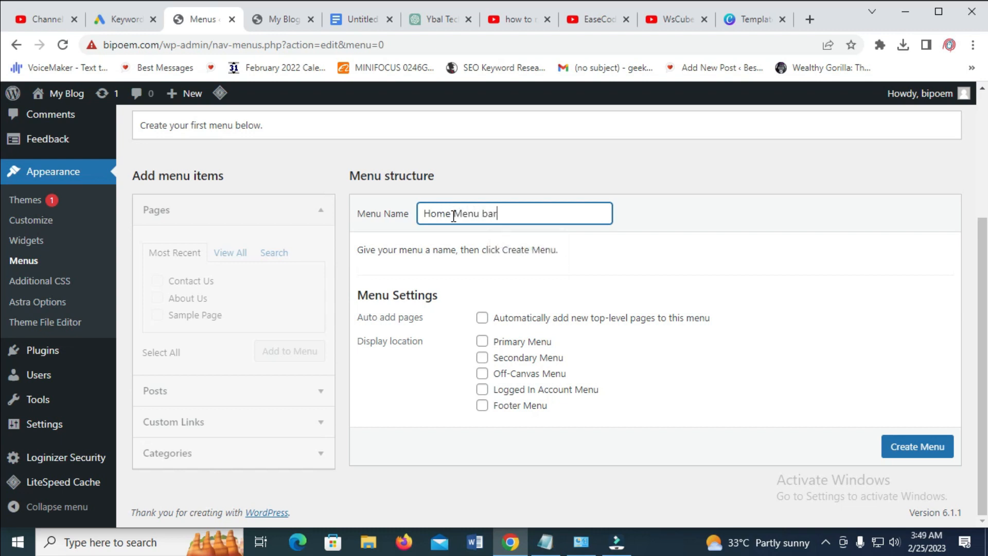
pyautogui.moveTo(939, 461)
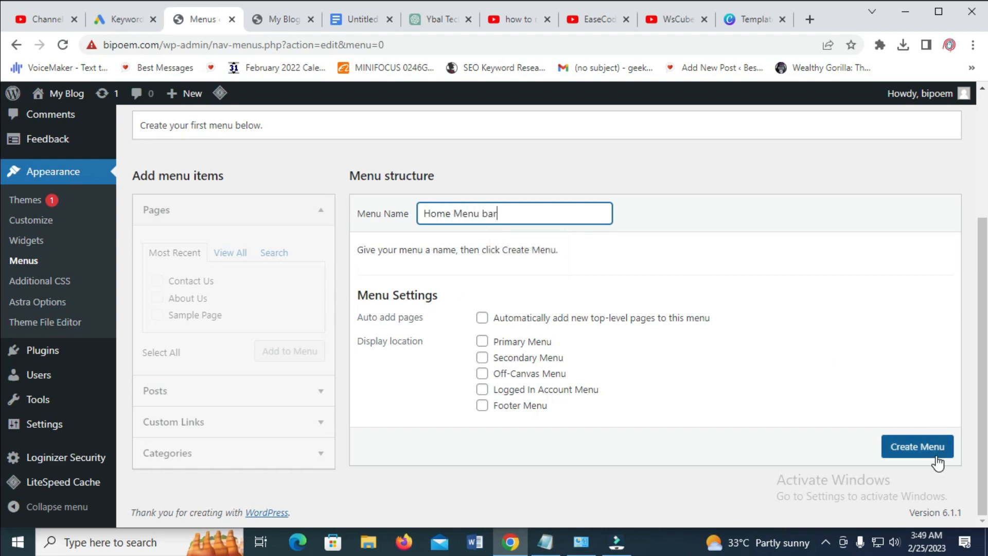
# Create the empty 'Home Menu bar' menu and reach the Add menu items panel
pyautogui.click(917, 445)
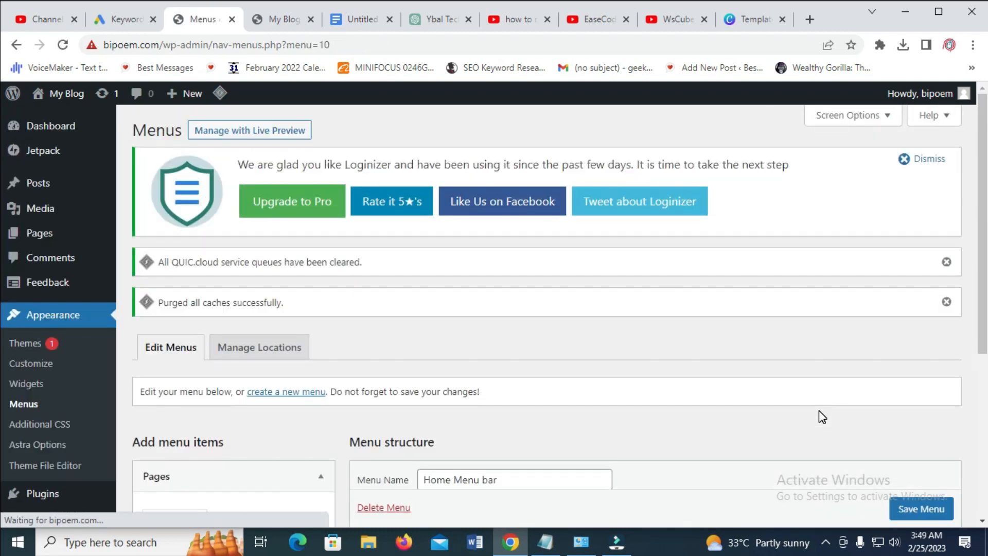
pyautogui.scroll(-3)
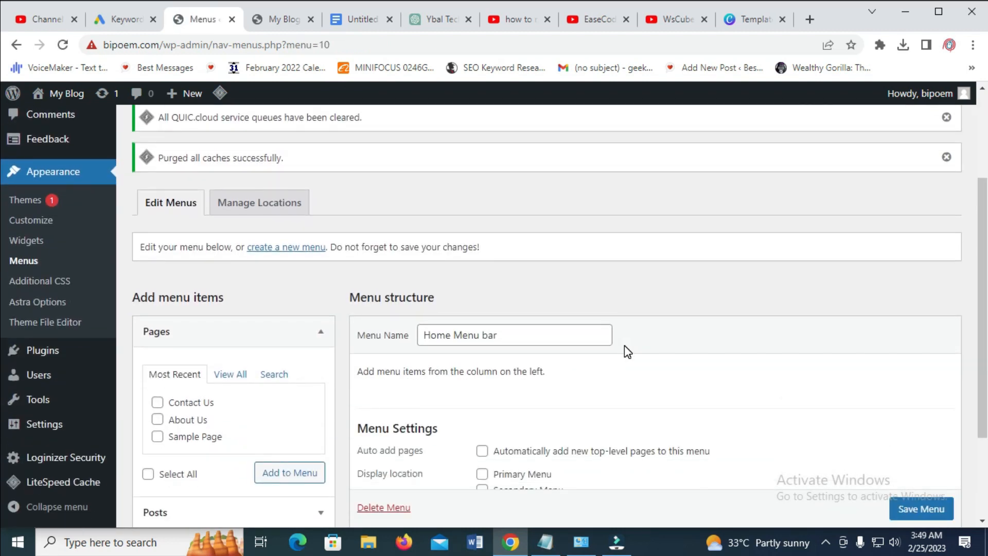
pyautogui.scroll(-3)
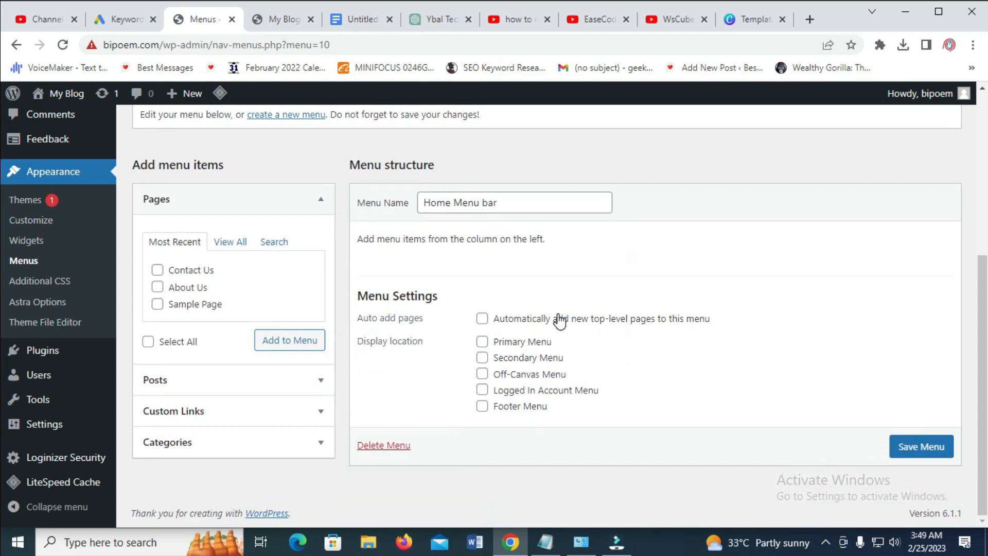
pyautogui.moveTo(541, 330)
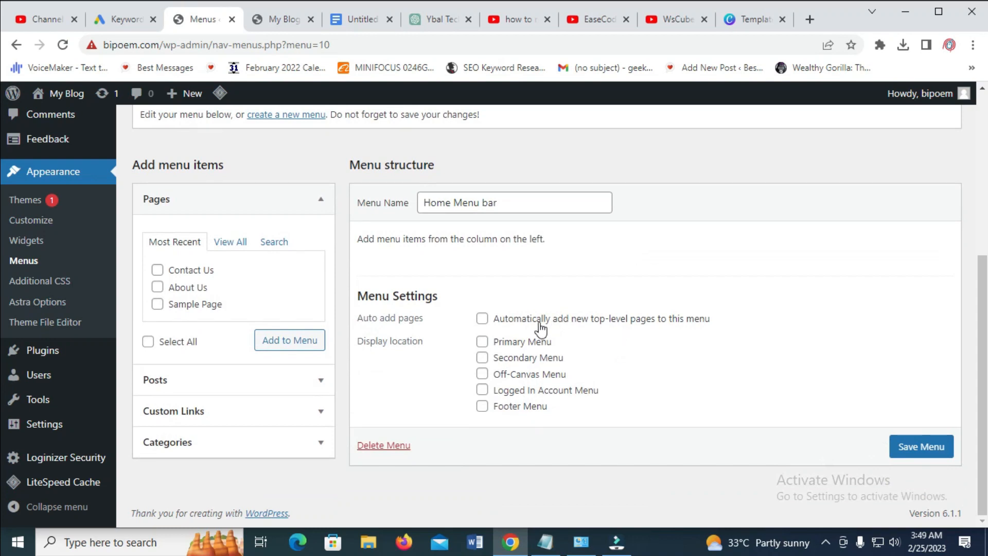
pyautogui.moveTo(229, 242)
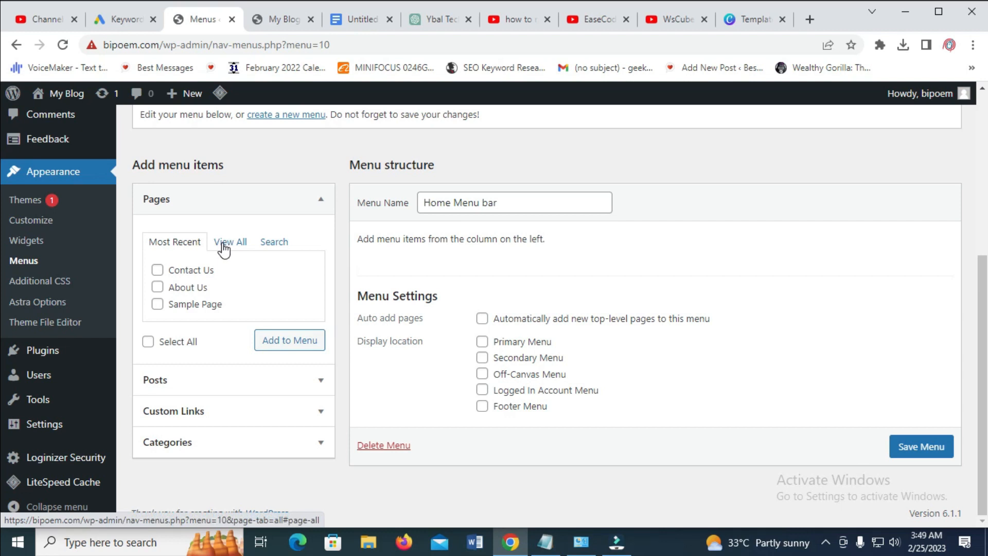
pyautogui.moveTo(222, 257)
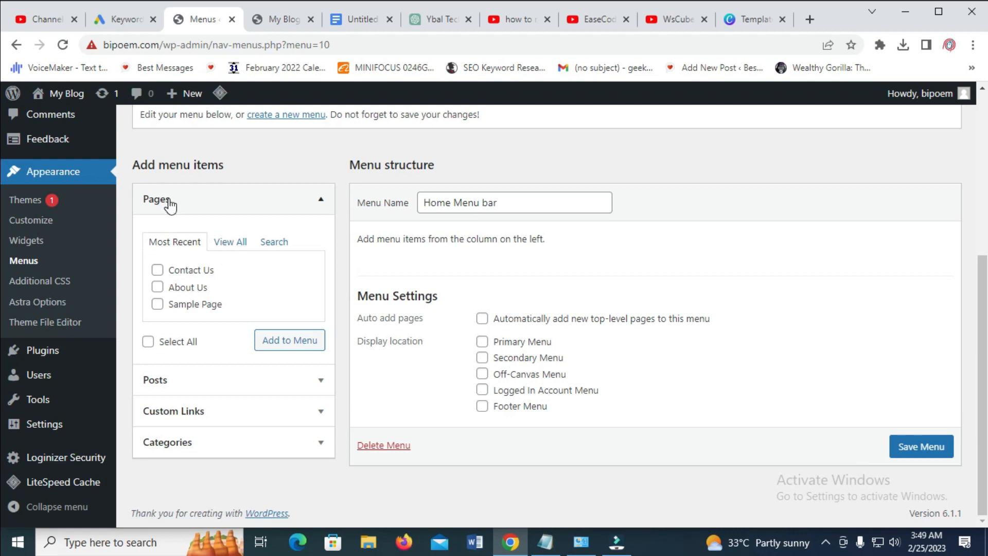
# Add the Home, About Us and Contact Us pages to the Home Menu bar menu
pyautogui.click(229, 241)
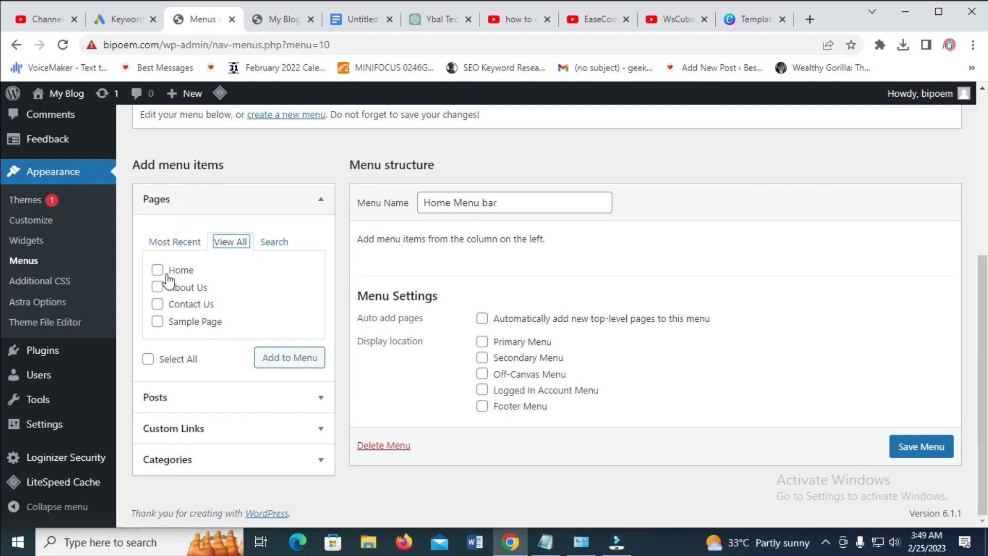
pyautogui.click(157, 269)
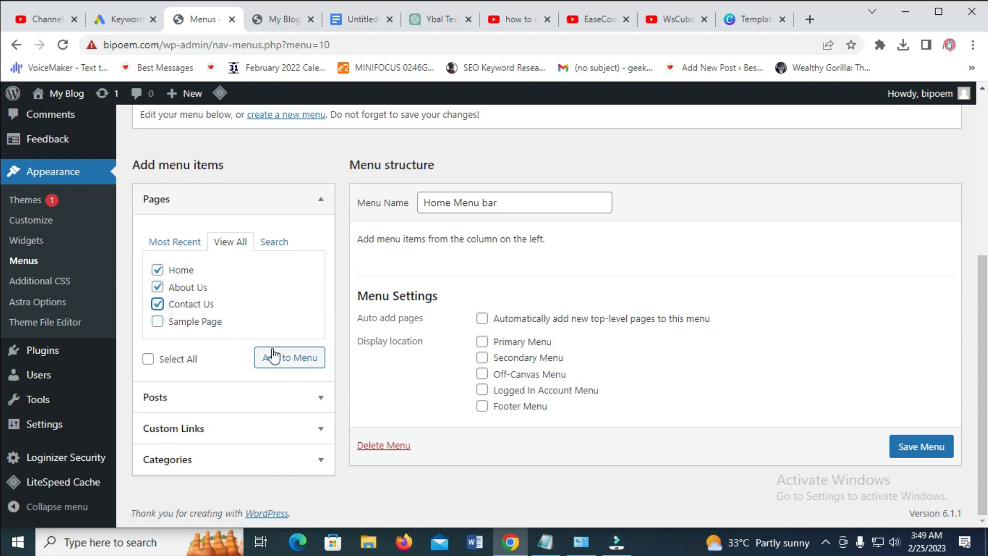
pyautogui.click(290, 357)
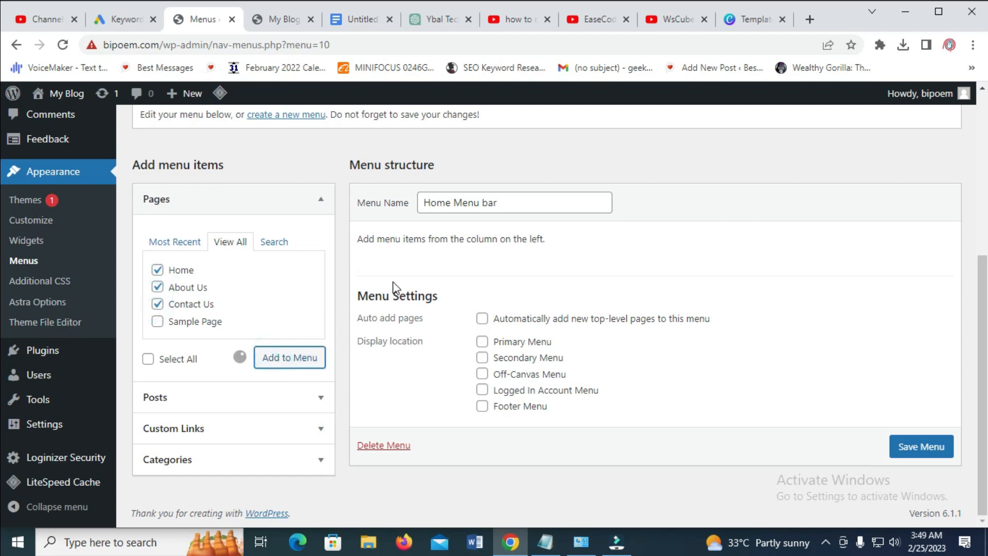
pyautogui.click(289, 357)
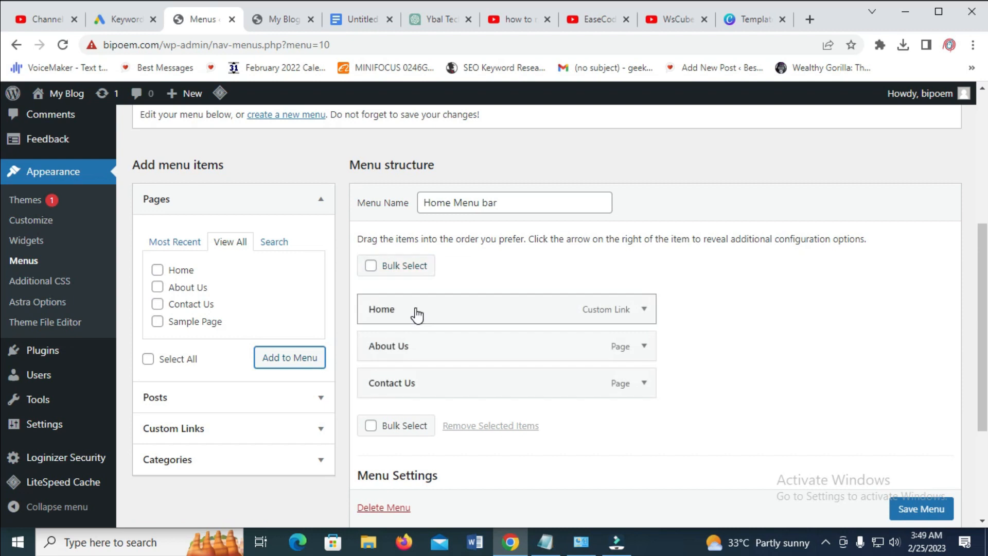
pyautogui.moveTo(413, 369)
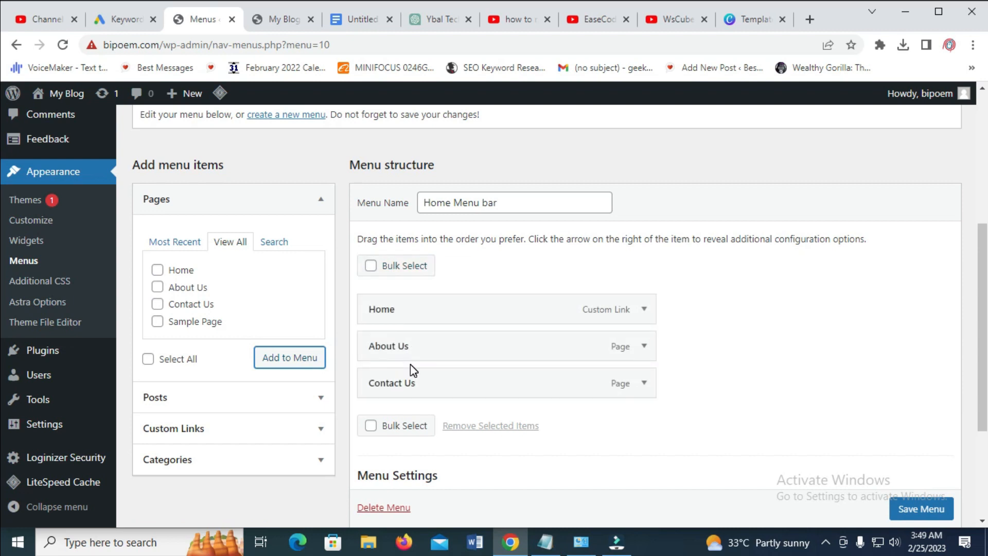
# Add the Church Poem, Letter Poem, Love Poem and Wedding poem categories to the menu
pyautogui.scroll(-3)
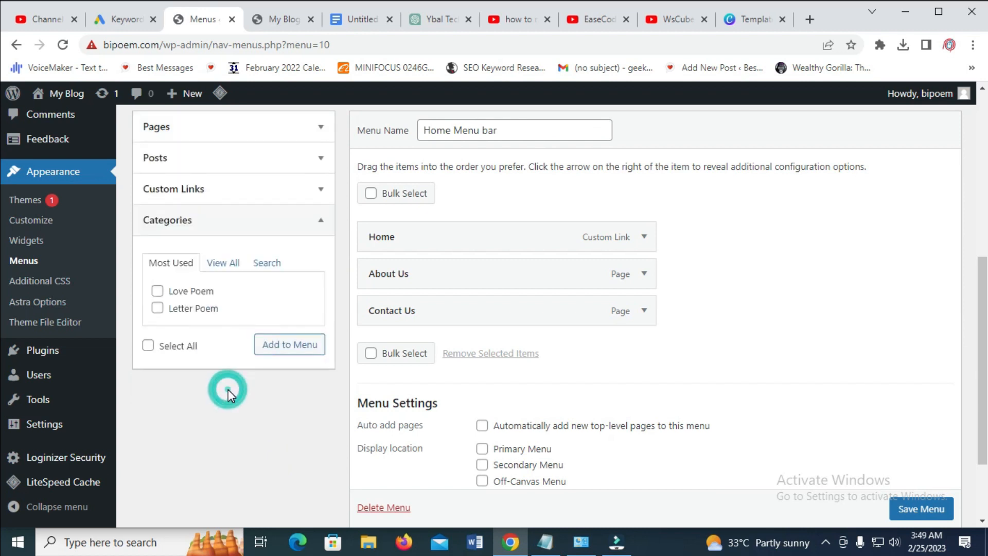
pyautogui.click(223, 263)
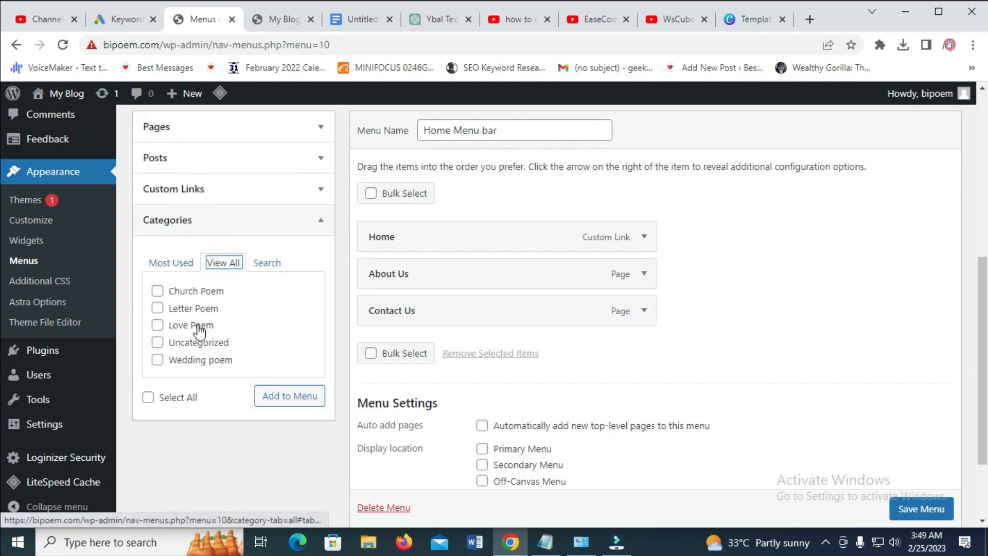
pyautogui.click(157, 290)
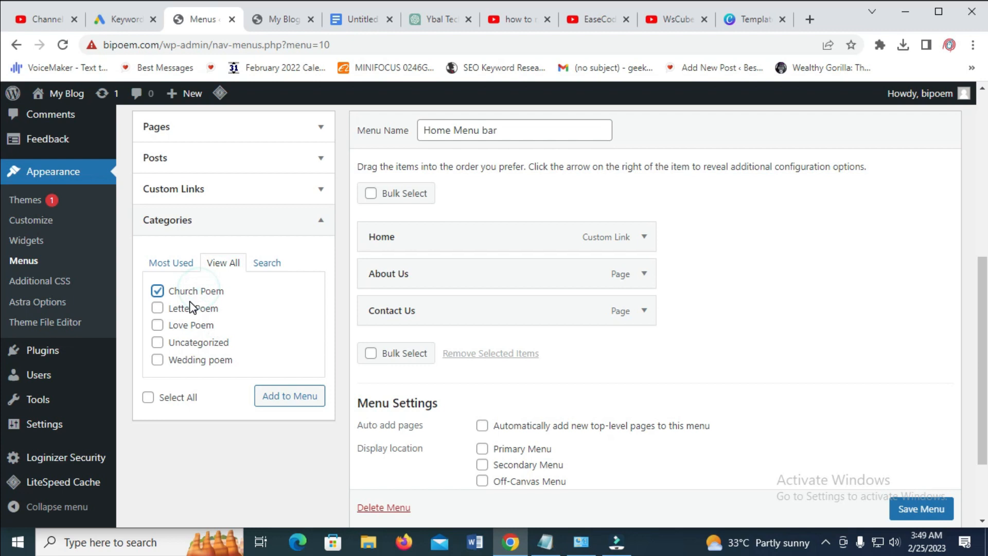
pyautogui.click(157, 308)
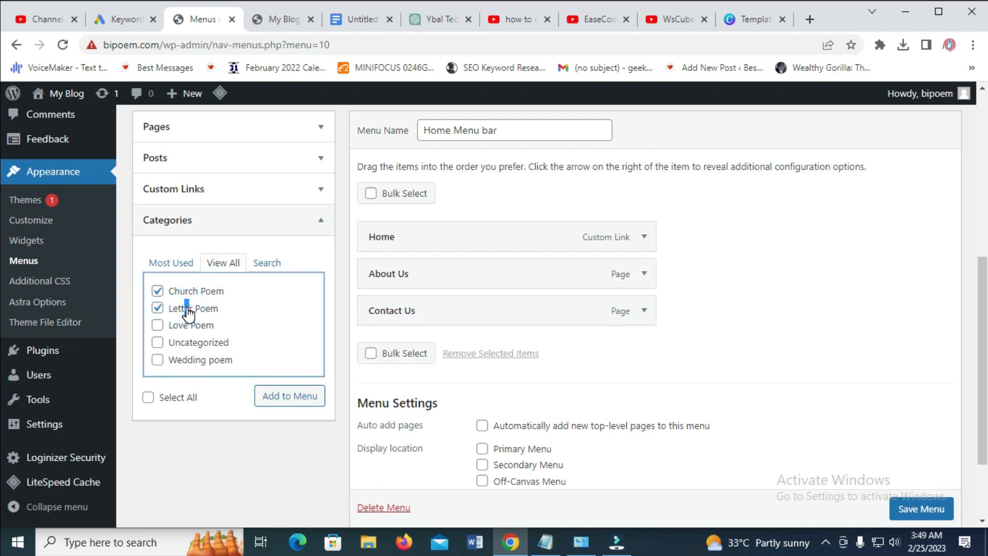
pyautogui.click(157, 324)
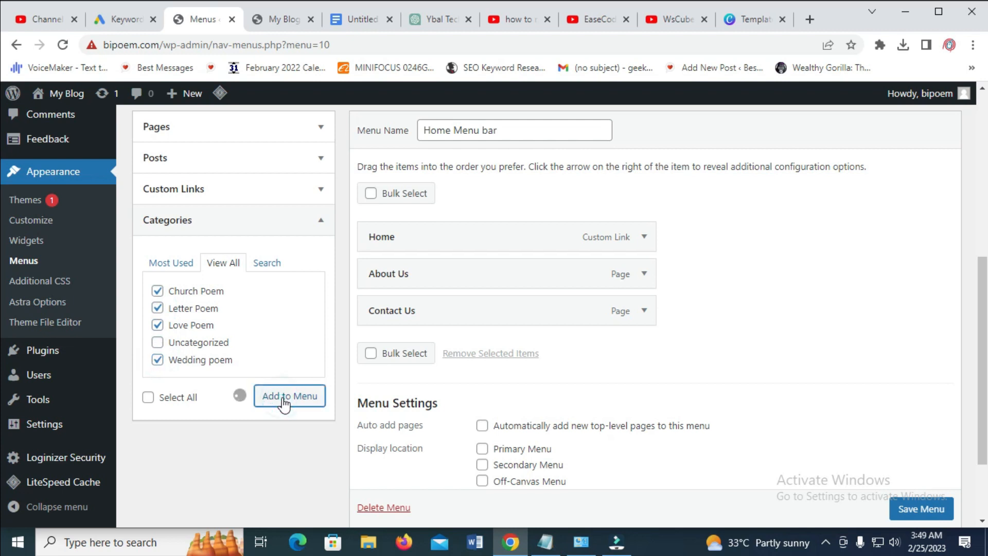
pyautogui.click(289, 395)
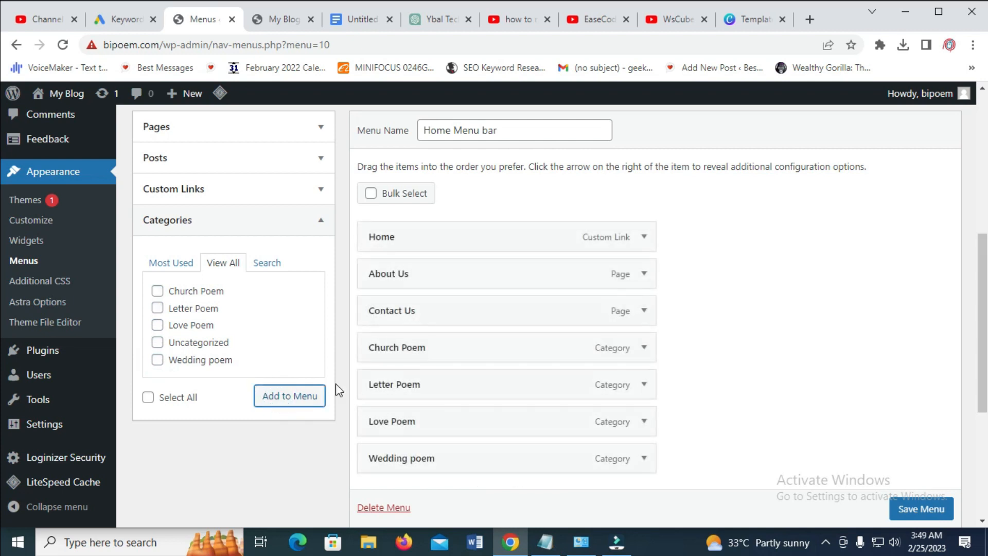
pyautogui.moveTo(678, 366)
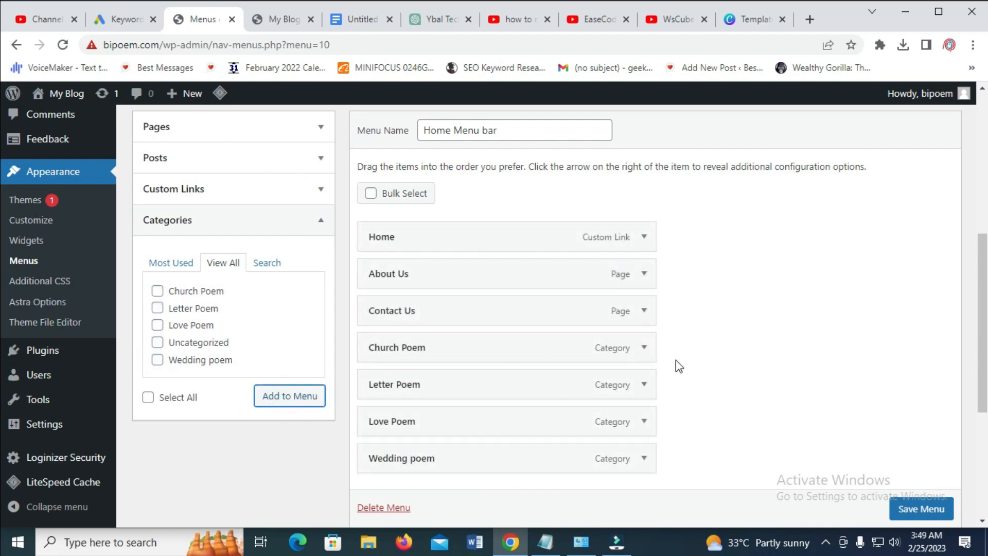
pyautogui.scroll(-3)
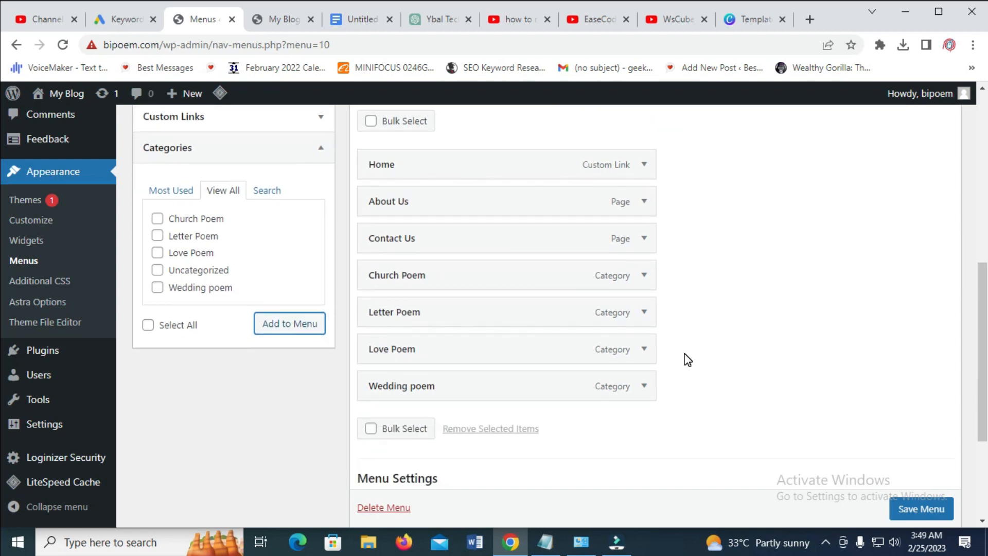
pyautogui.scroll(-3)
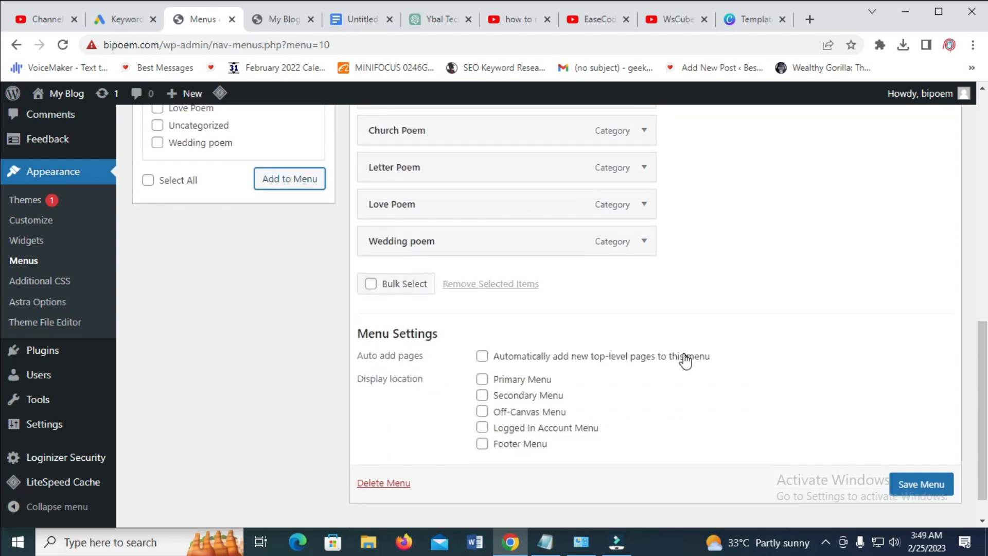
pyautogui.scroll(3)
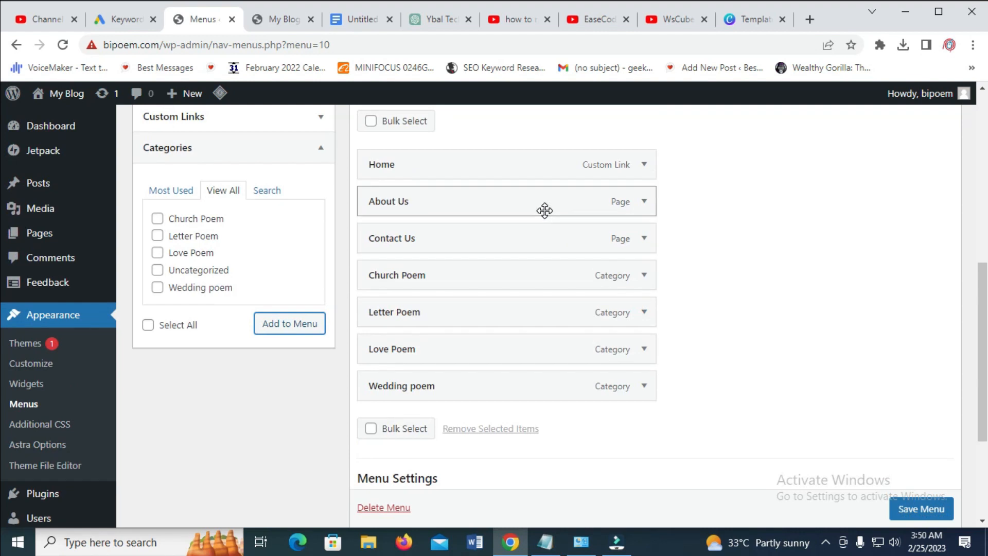
pyautogui.moveTo(496, 223)
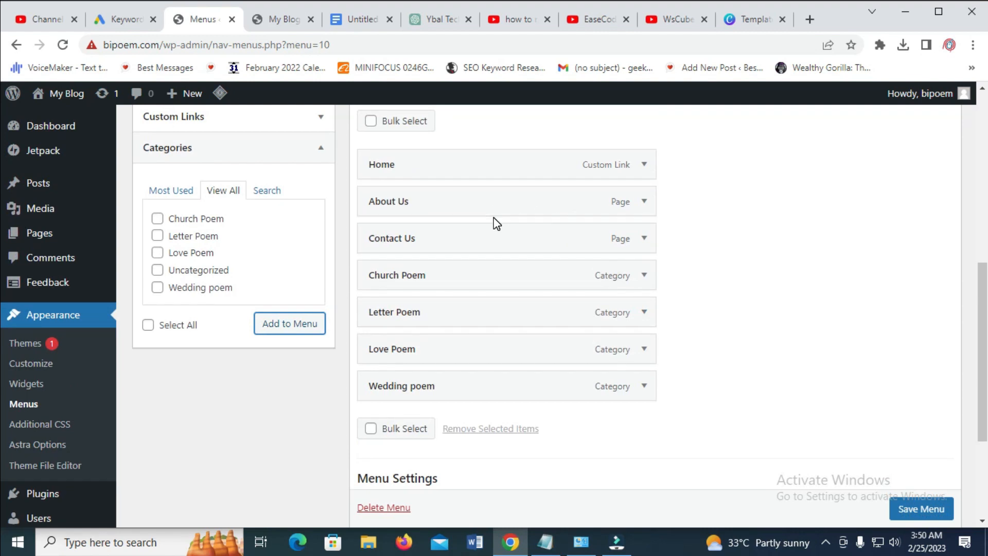
pyautogui.moveTo(560, 264)
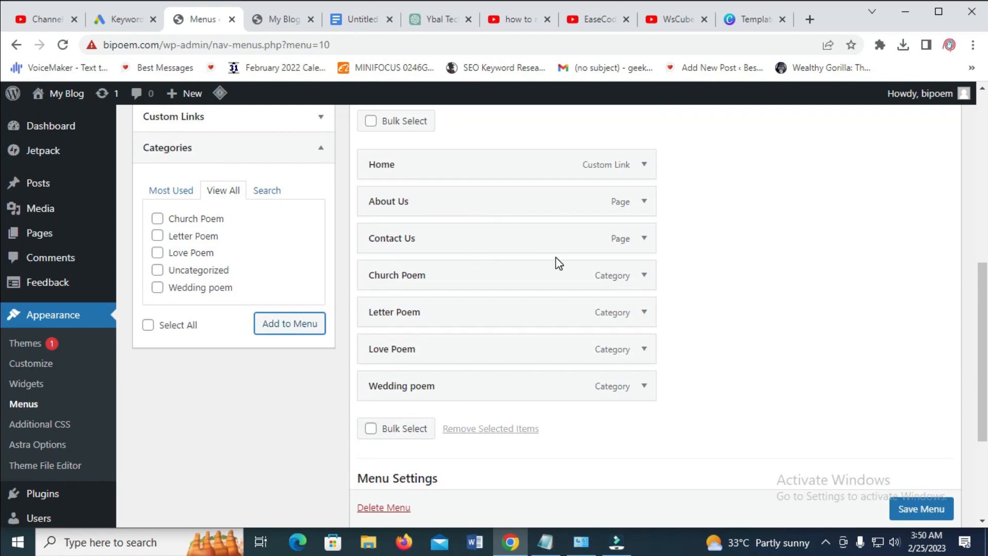
pyautogui.scroll(3)
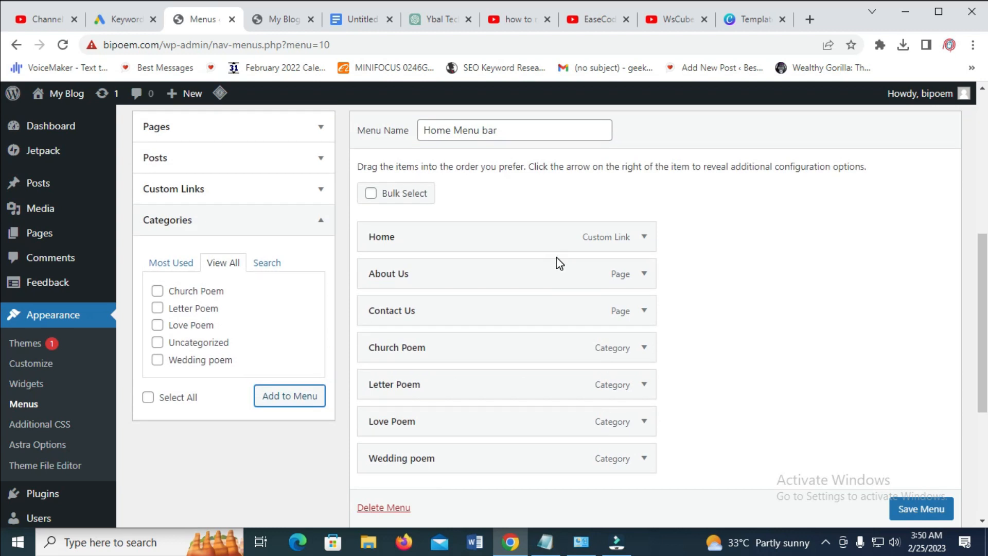
pyautogui.moveTo(430, 313)
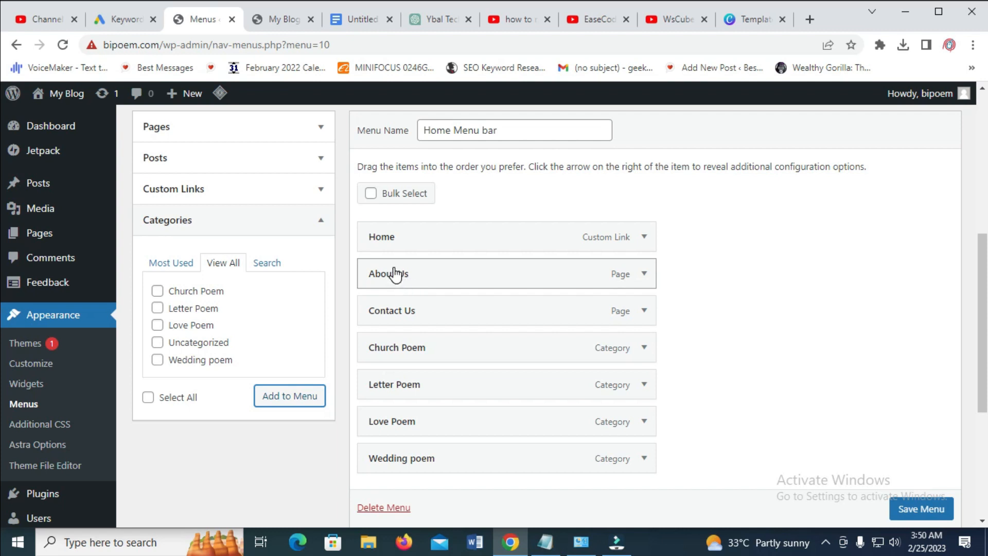
pyautogui.moveTo(400, 313)
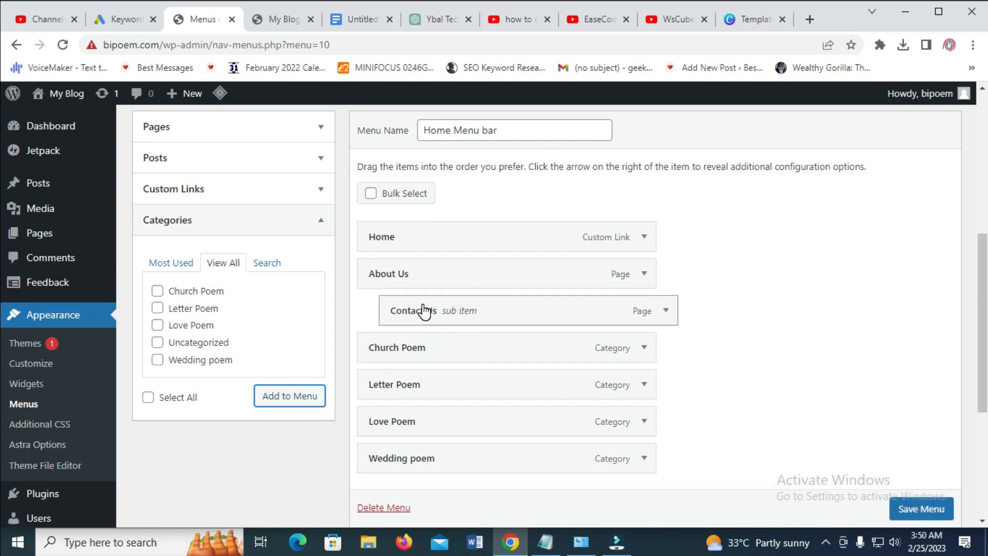
pyautogui.moveTo(431, 314)
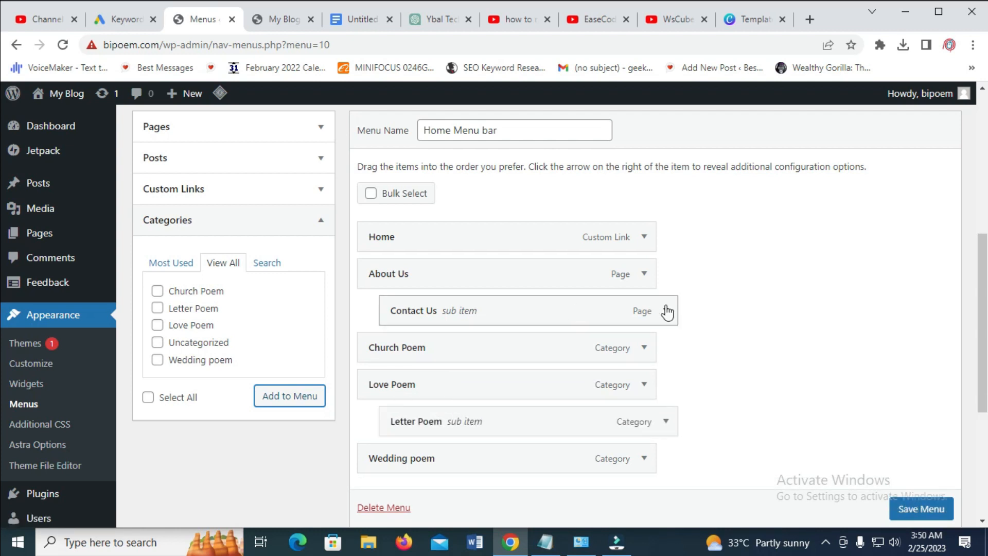
# Enable auto-add of new top-level pages, assign Home Menu bar as Primary Menu, and save
pyautogui.scroll(-3)
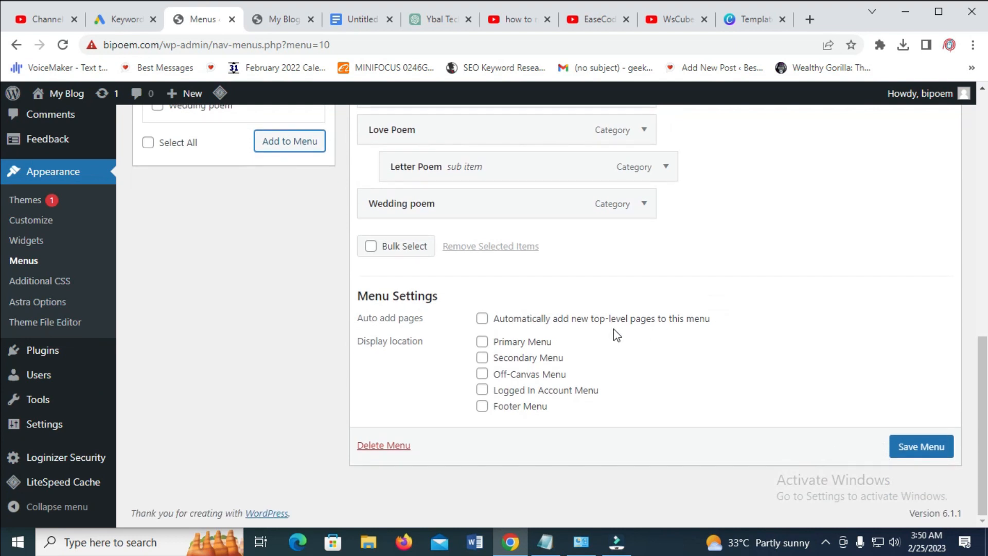
pyautogui.click(481, 340)
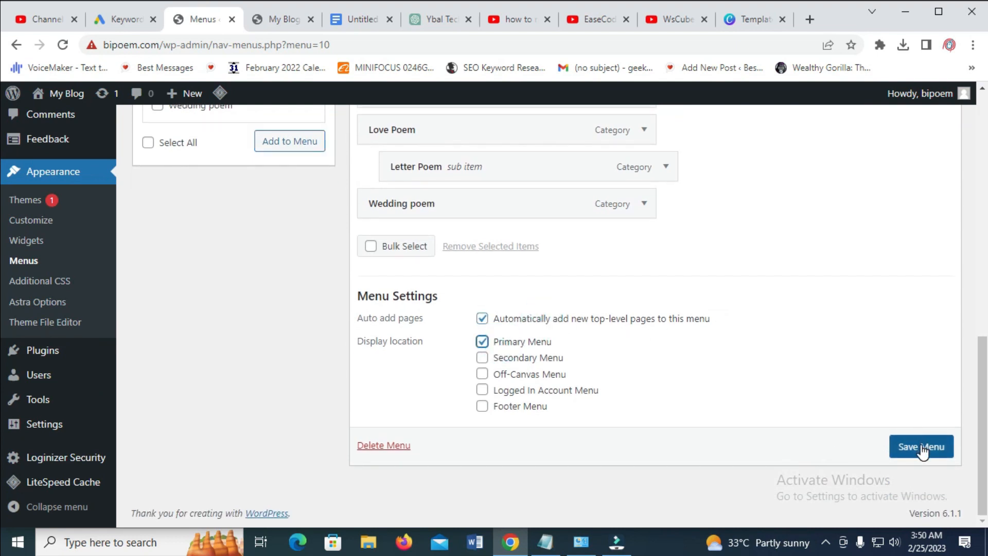
pyautogui.click(920, 445)
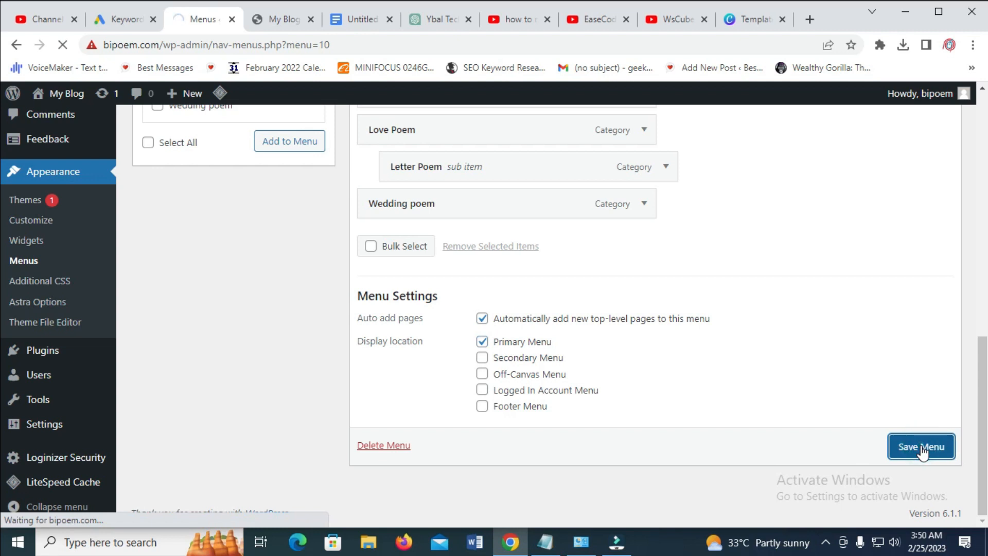
pyautogui.click(920, 445)
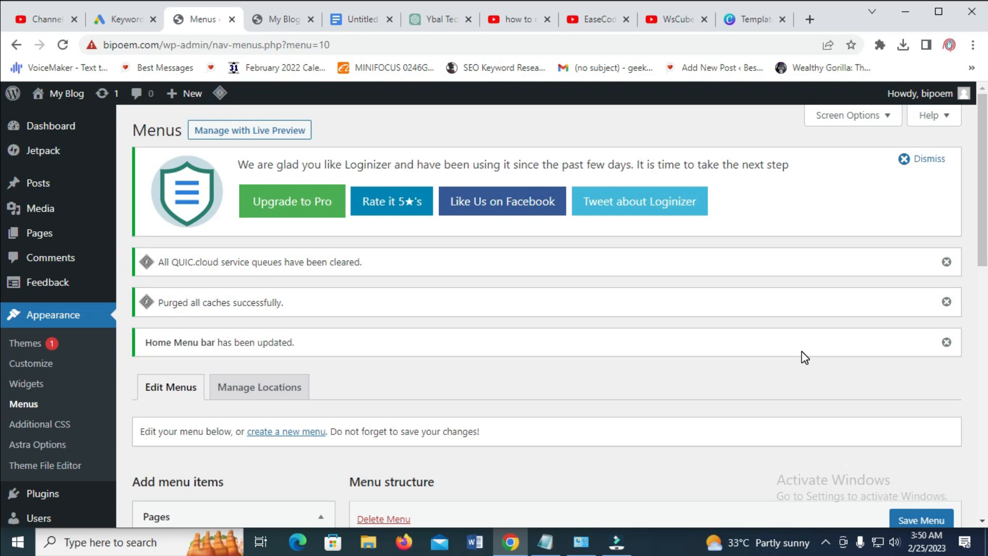
pyautogui.moveTo(528, 289)
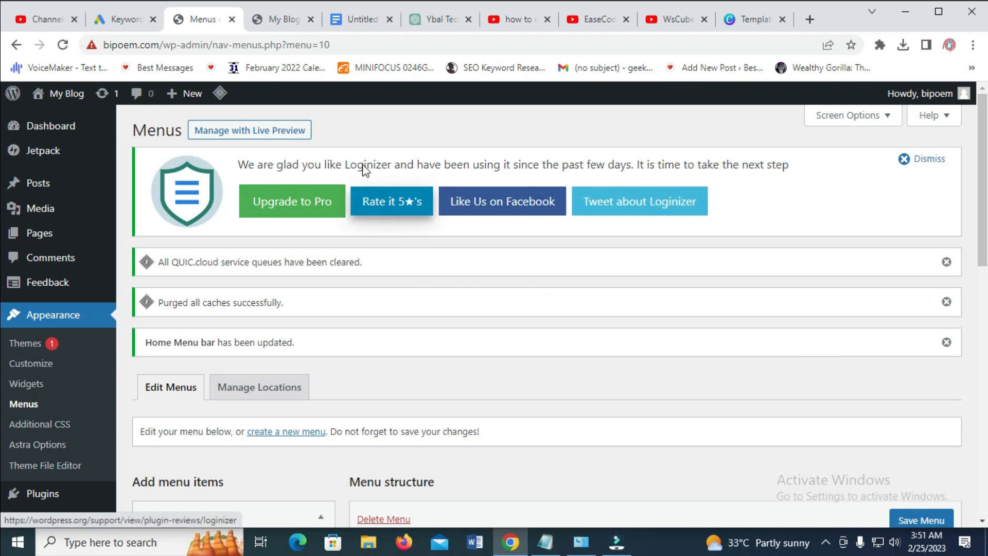
# Reload the live blog to show the new menu bar with Letter Poem under Love Poem
pyautogui.click(282, 19)
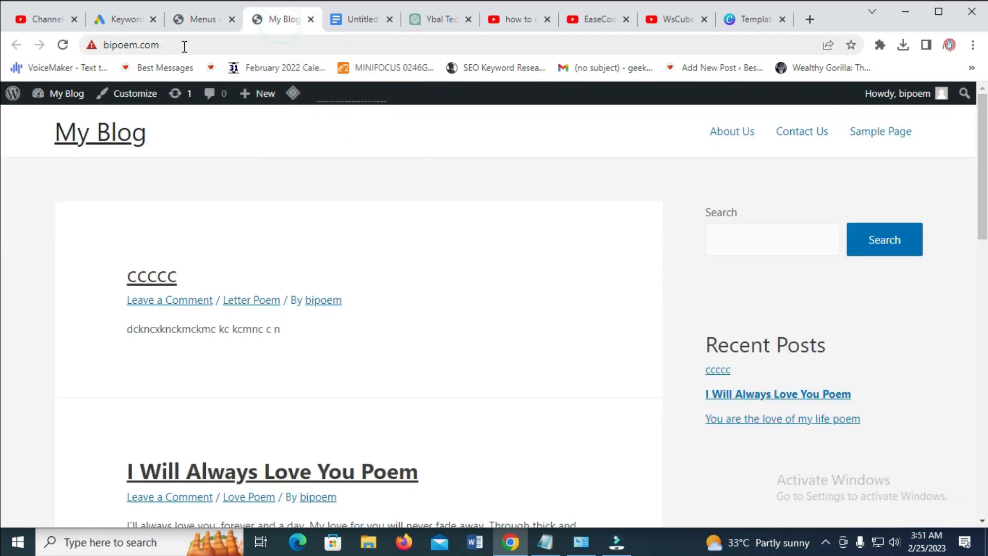
pyautogui.click(62, 44)
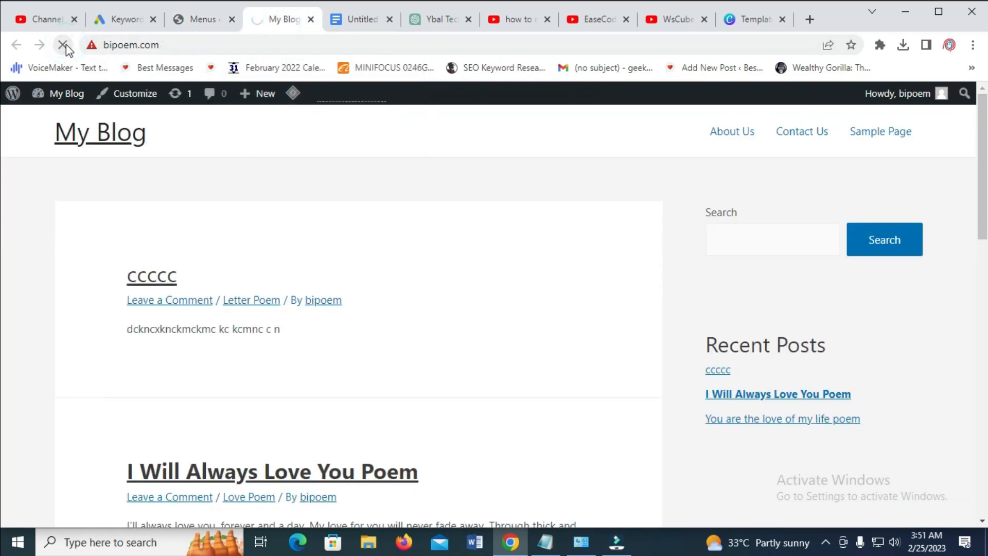
pyautogui.click(62, 44)
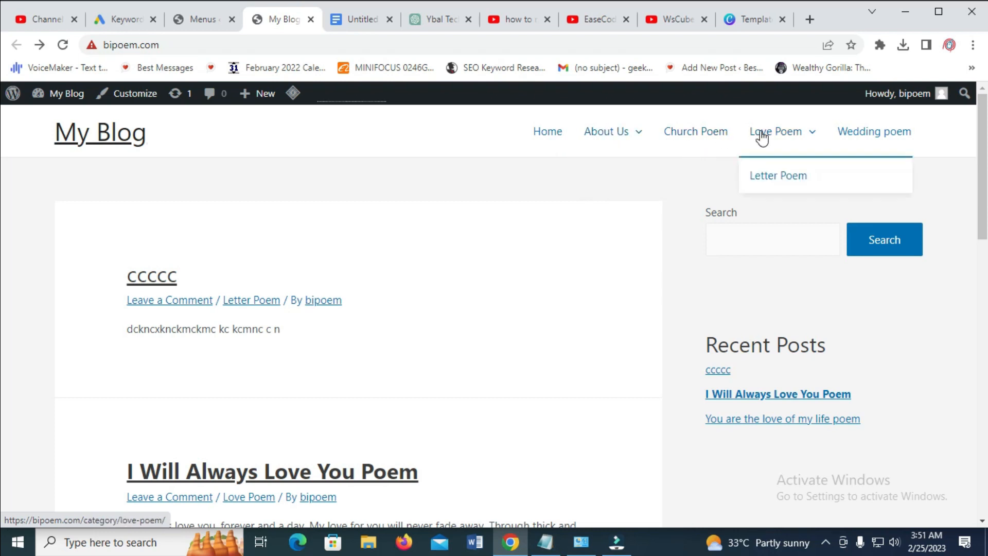
pyautogui.moveTo(786, 179)
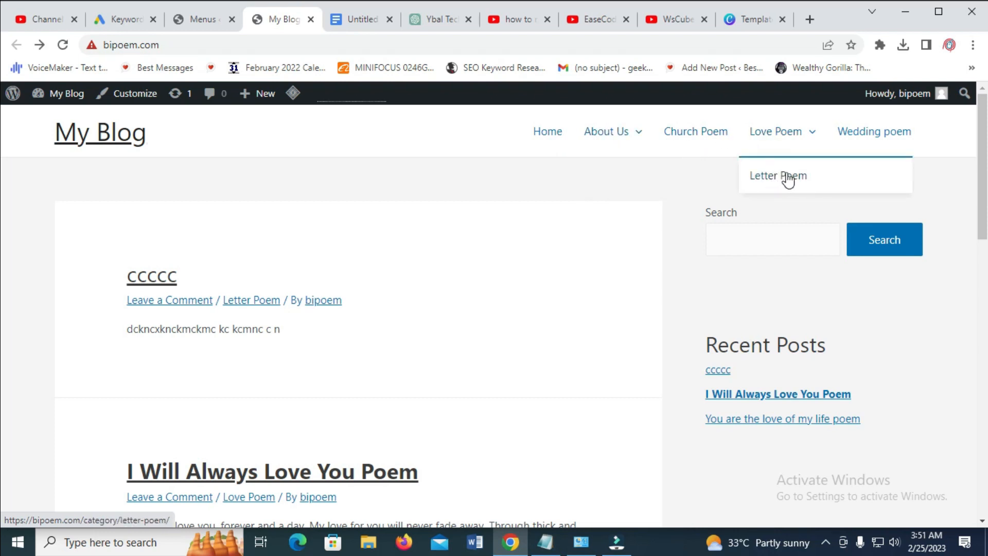
pyautogui.moveTo(557, 97)
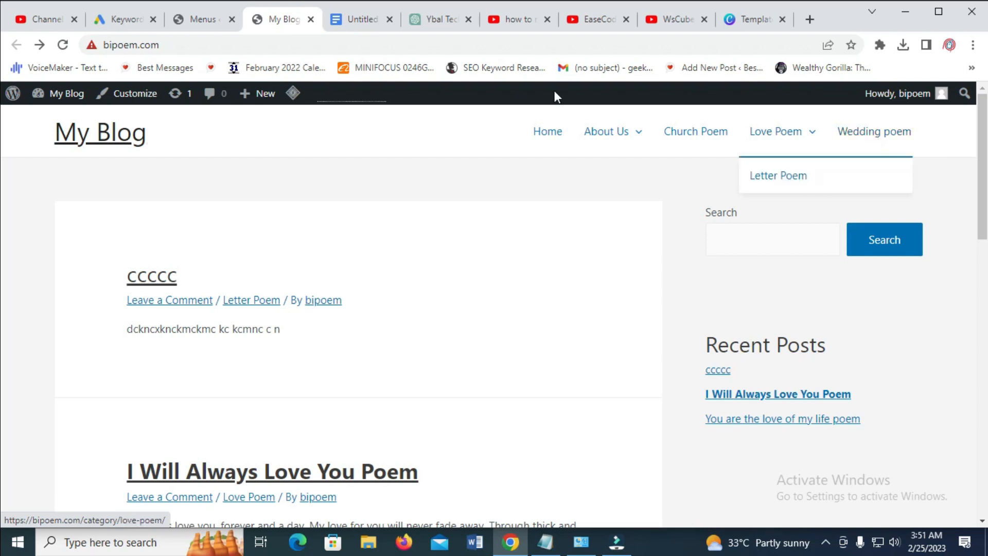
# Move About Us with its Contact Us sub-item below Wedding poem and save the menu
pyautogui.click(199, 19)
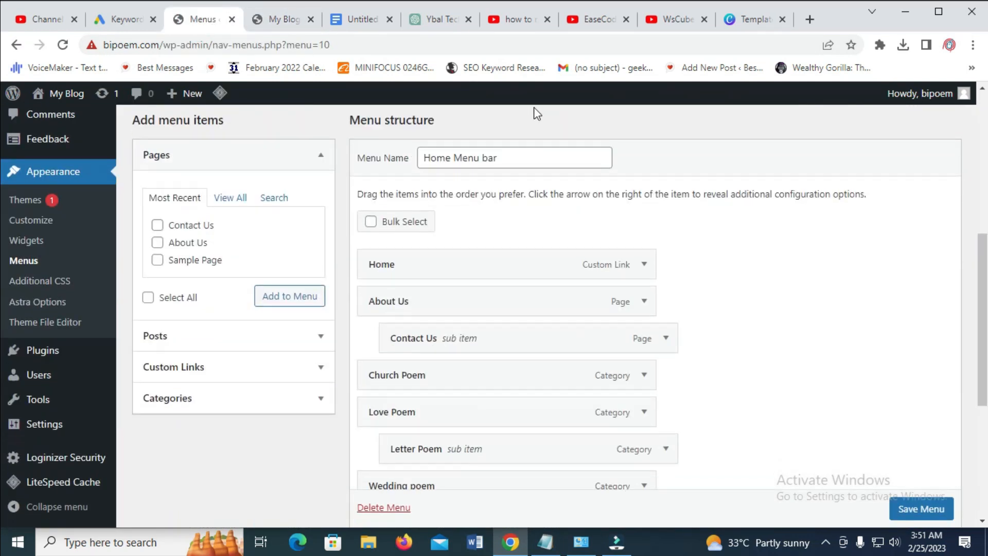
pyautogui.moveTo(711, 327)
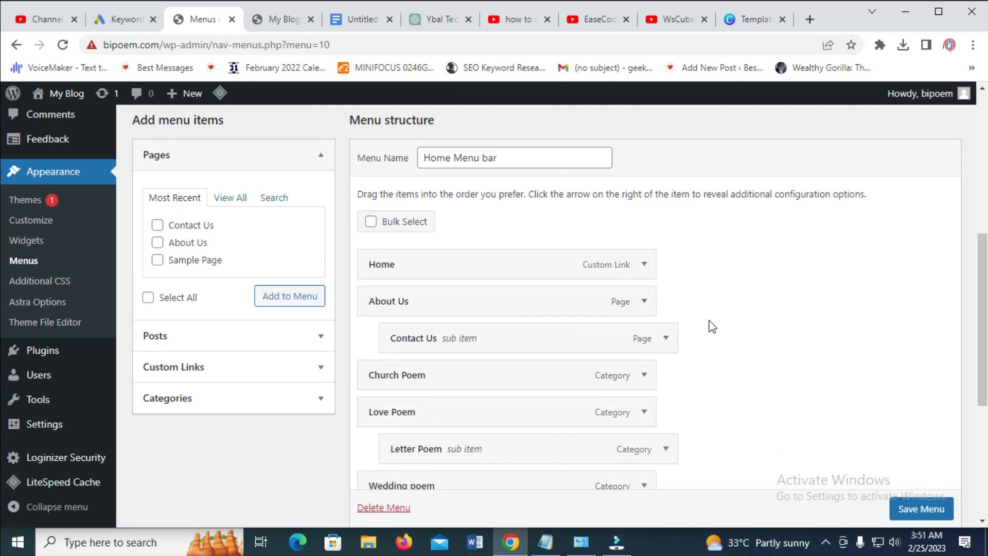
pyautogui.scroll(-3)
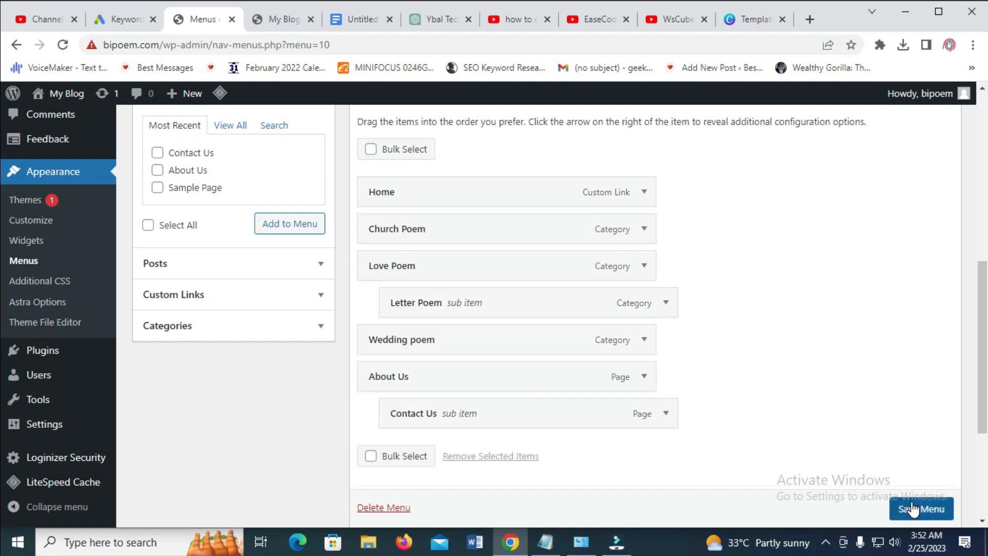
pyautogui.click(920, 508)
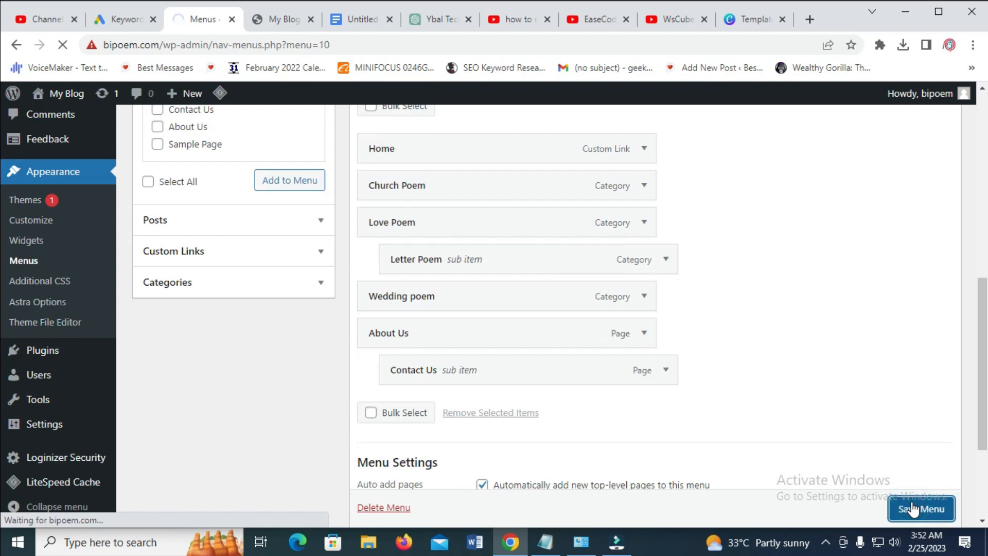
pyautogui.click(920, 509)
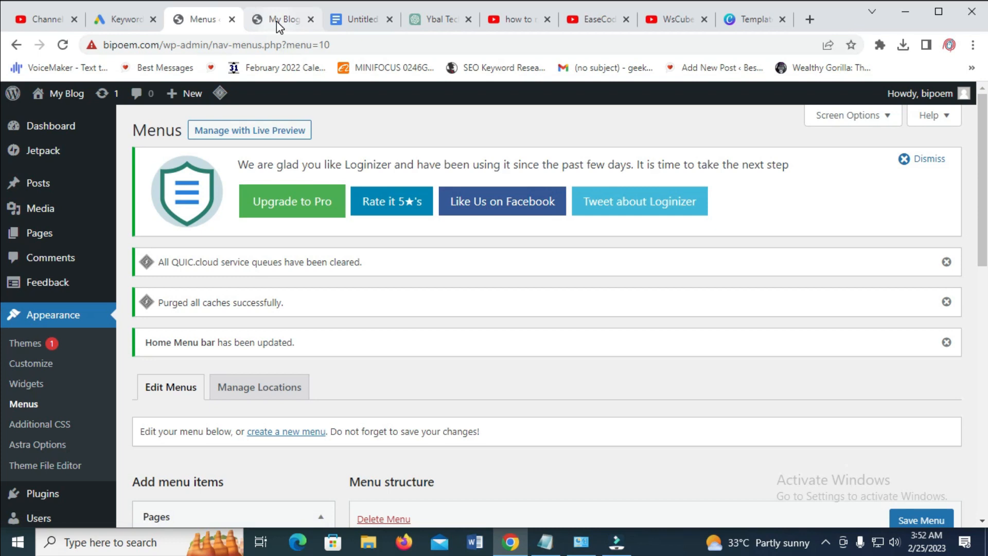
# Reload the live blog to show About Us last in the menu bar with Contact Us beneath
pyautogui.click(280, 19)
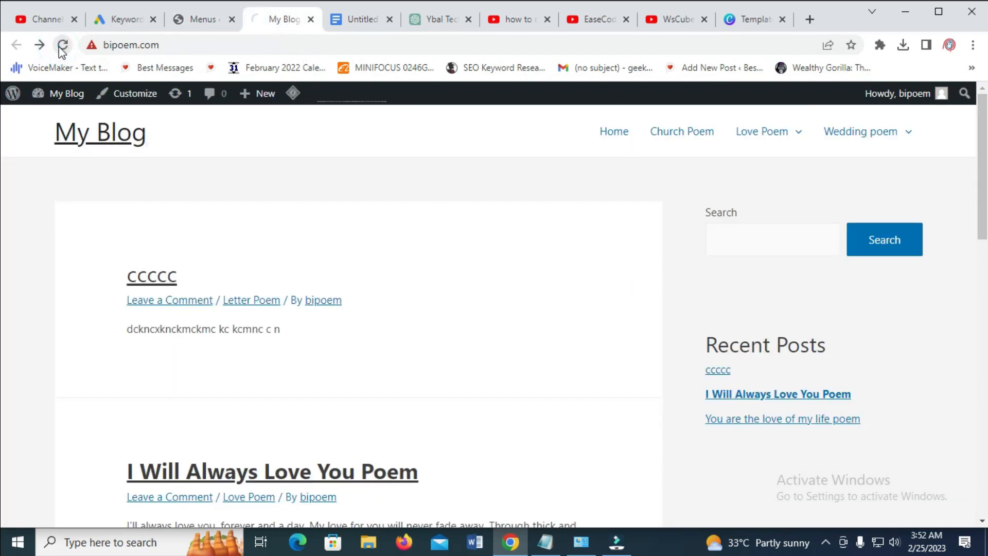
pyautogui.click(62, 44)
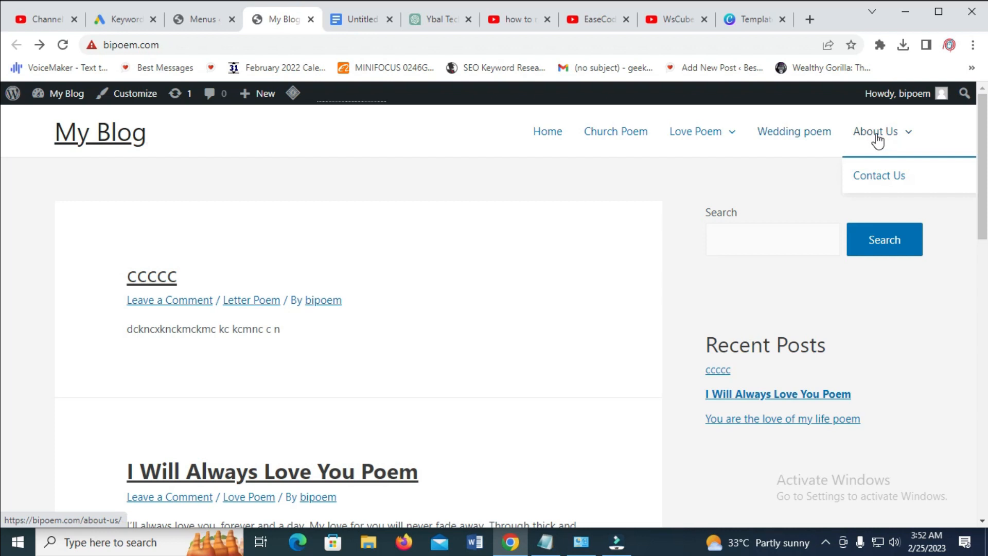
pyautogui.moveTo(540, 253)
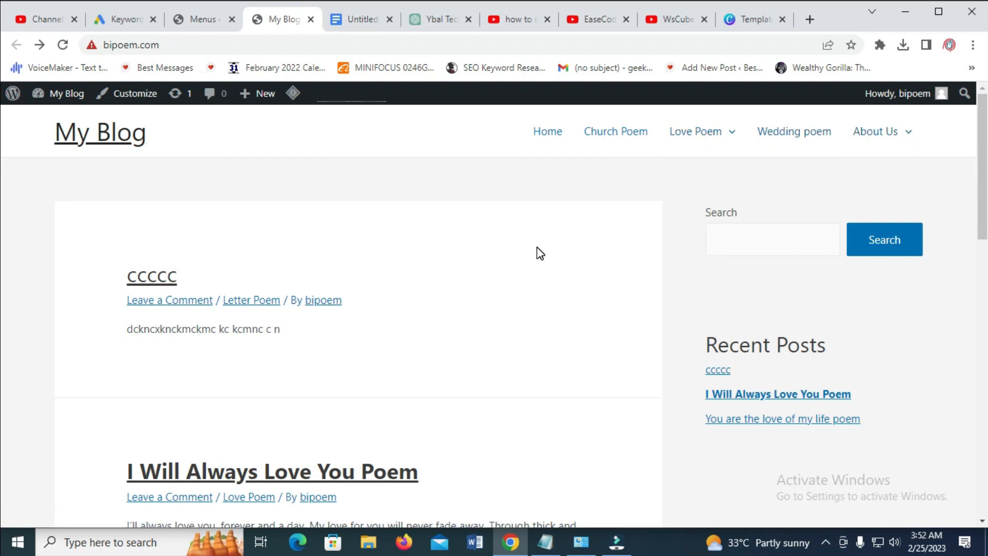